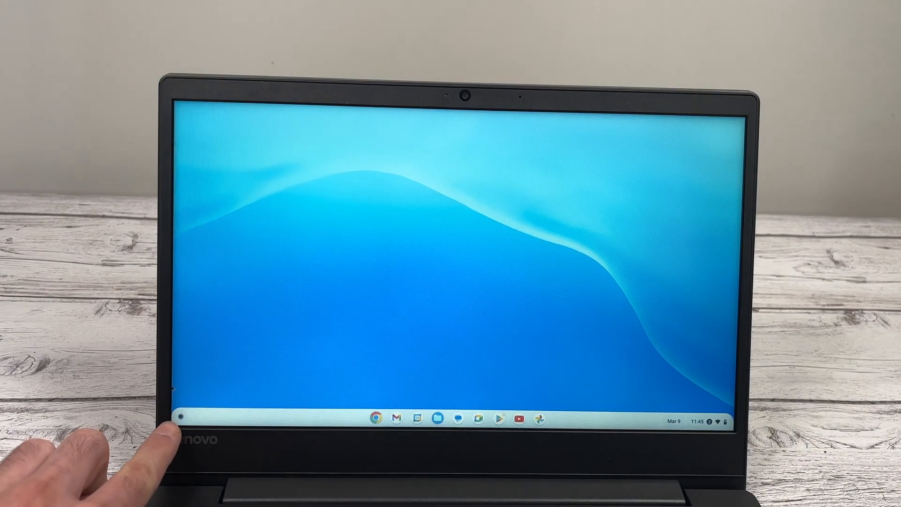
Step: Search the launcher for "play store" so Play Store shows as the best match
left_click(186, 417)
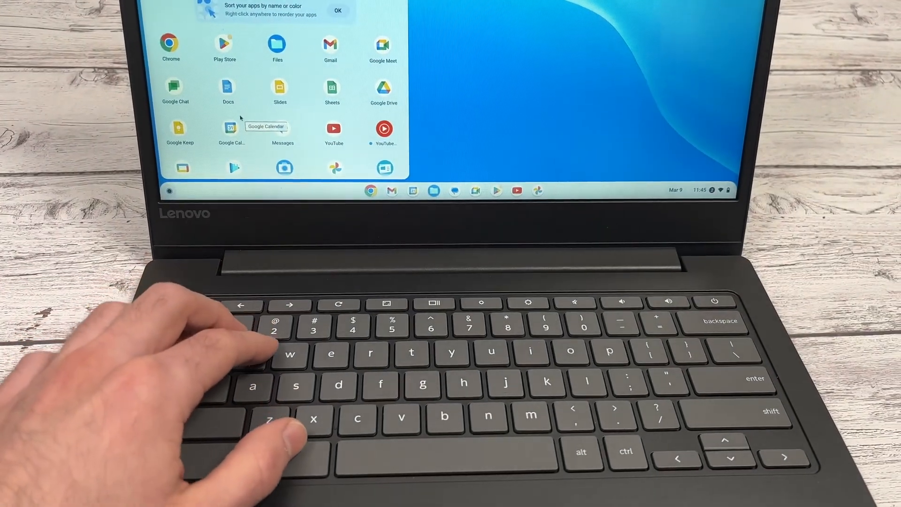
type("pla")
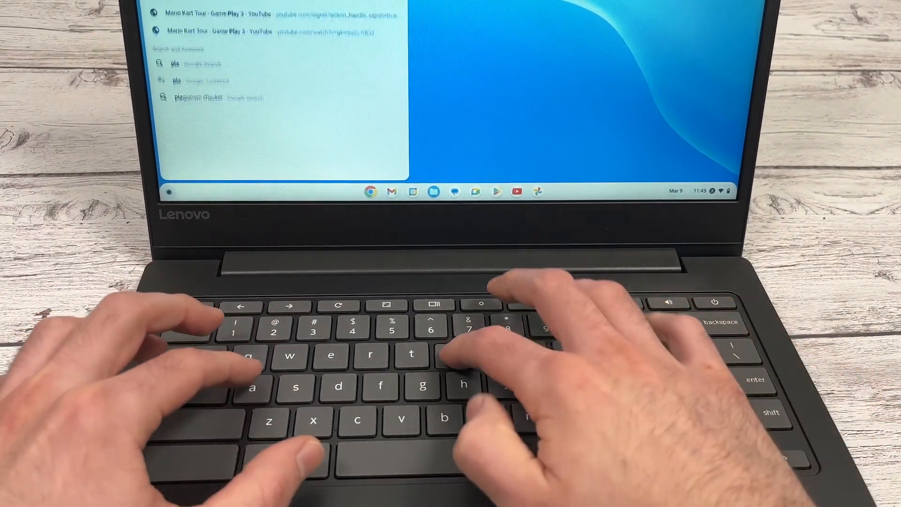
type("play store")
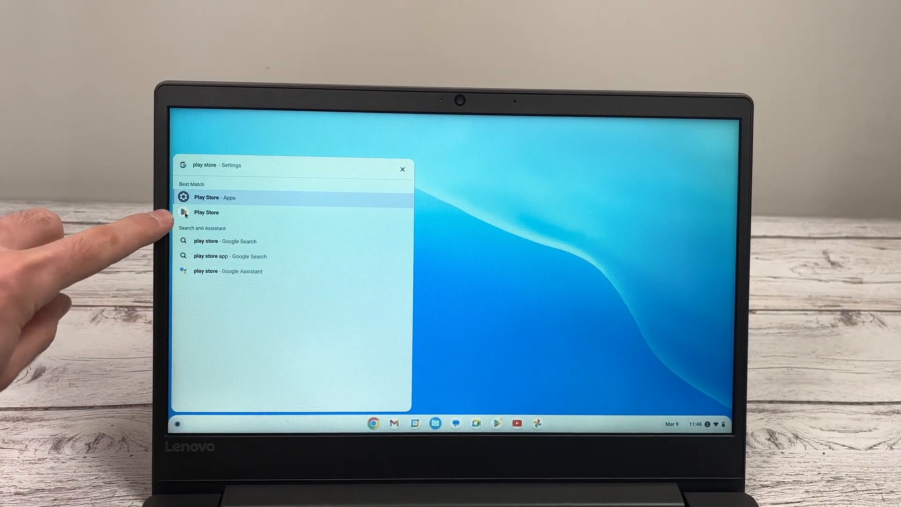
Step: Launch Play Store, browse For you, Top charts and Kids, then bring up app search
left_click(216, 197)
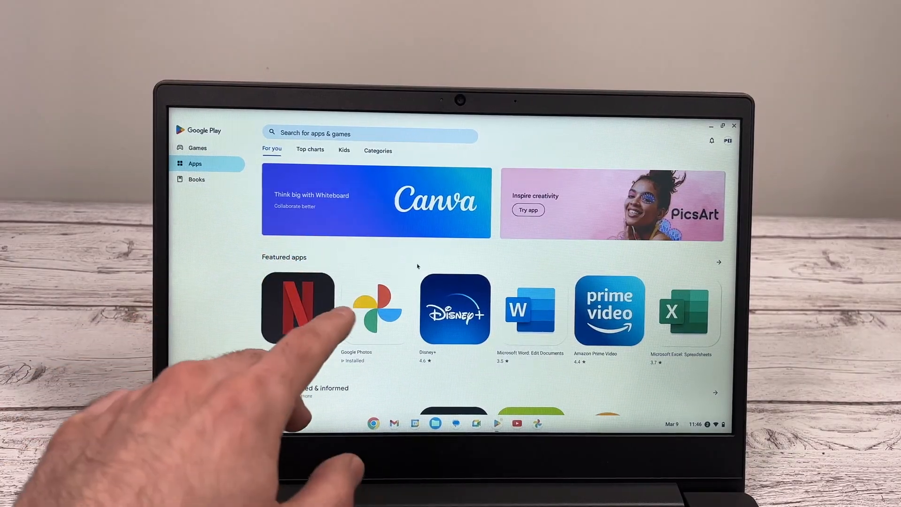
scroll("down", 3)
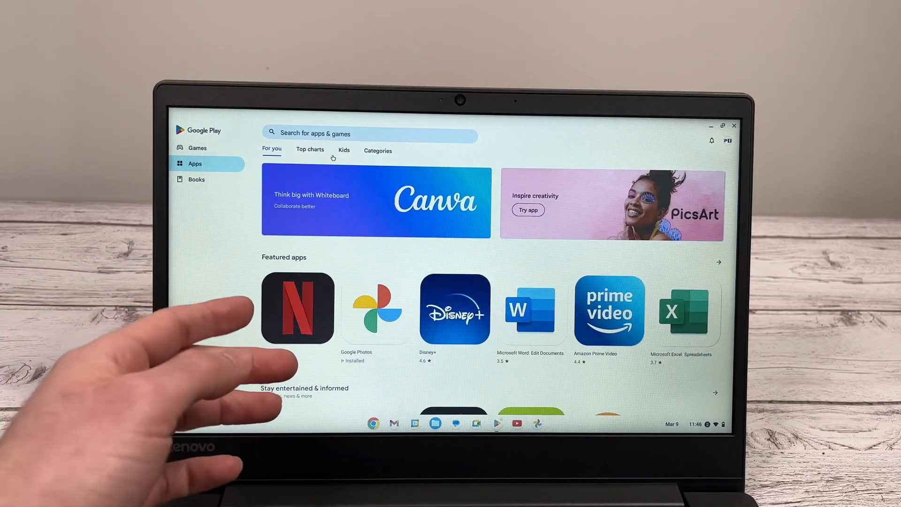
left_click(310, 149)
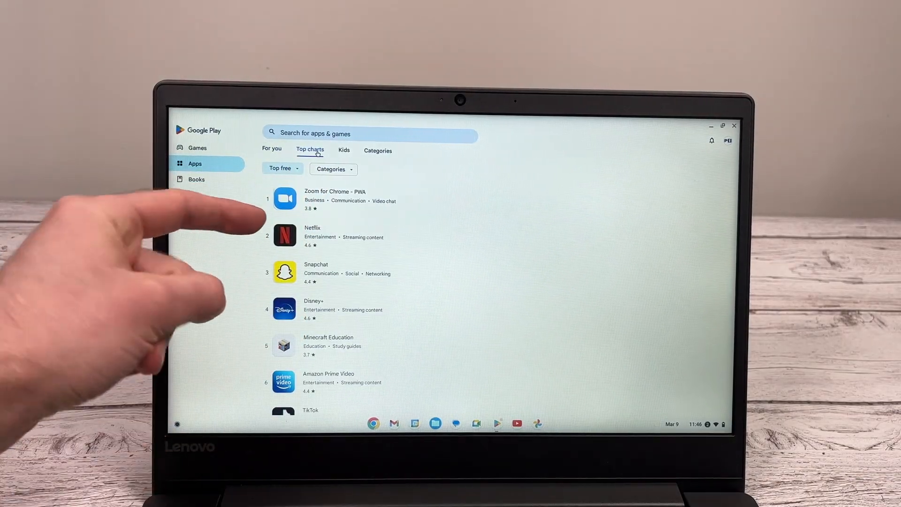
left_click(344, 150)
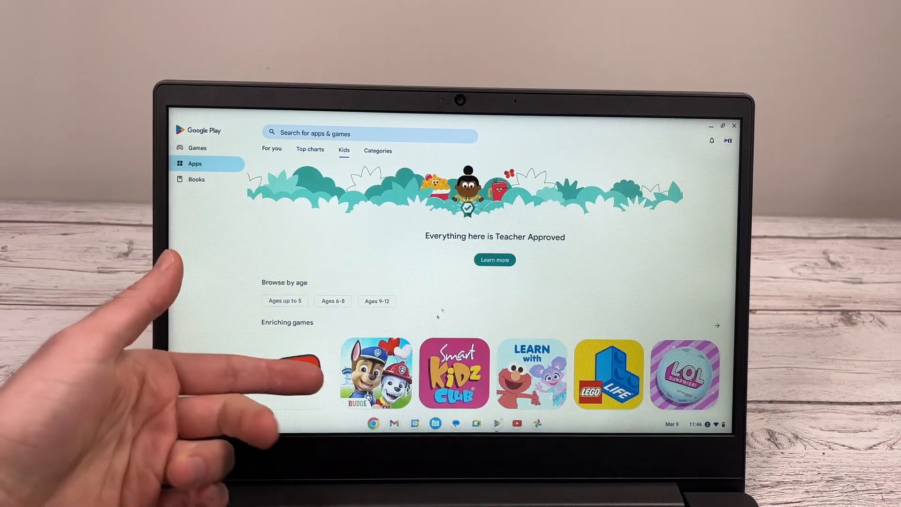
scroll("down", 3)
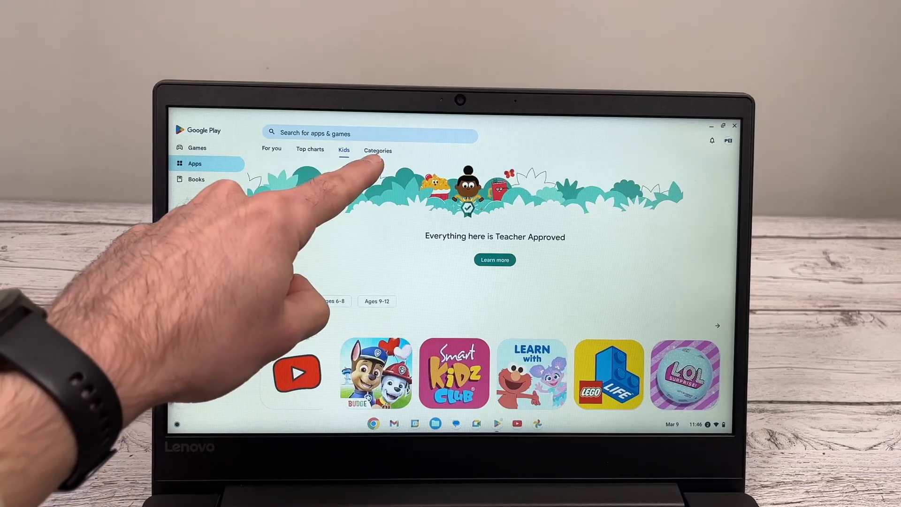
left_click(377, 151)
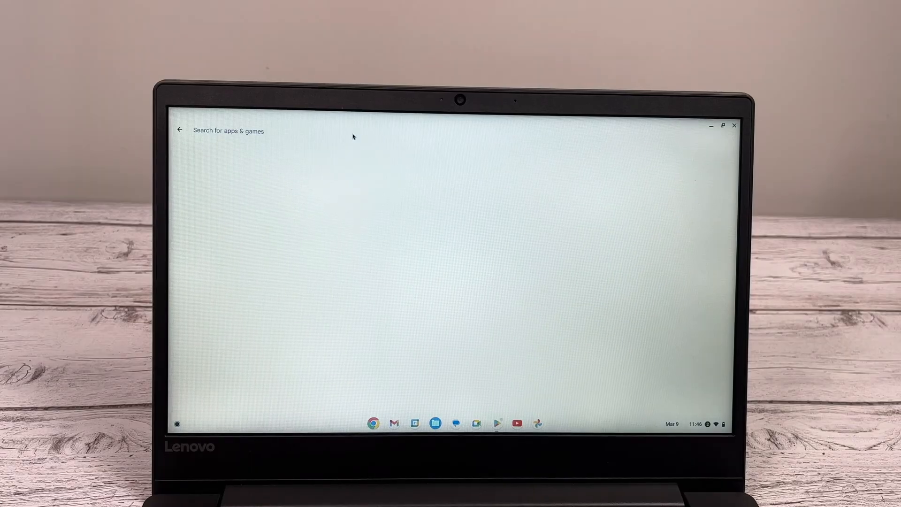
Step: Search for Instagram and open Facebook's listing from its Similar apps
type("insragram")
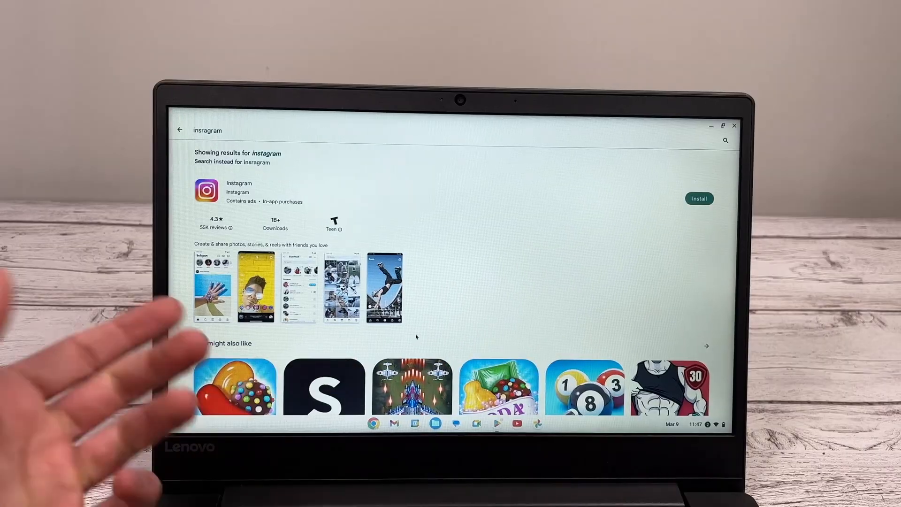
scroll("down", 3)
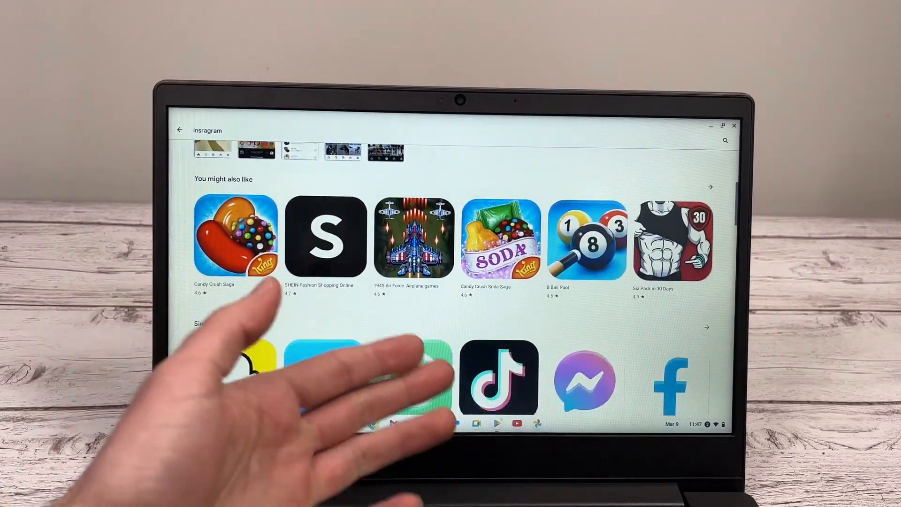
scroll("down", 3)
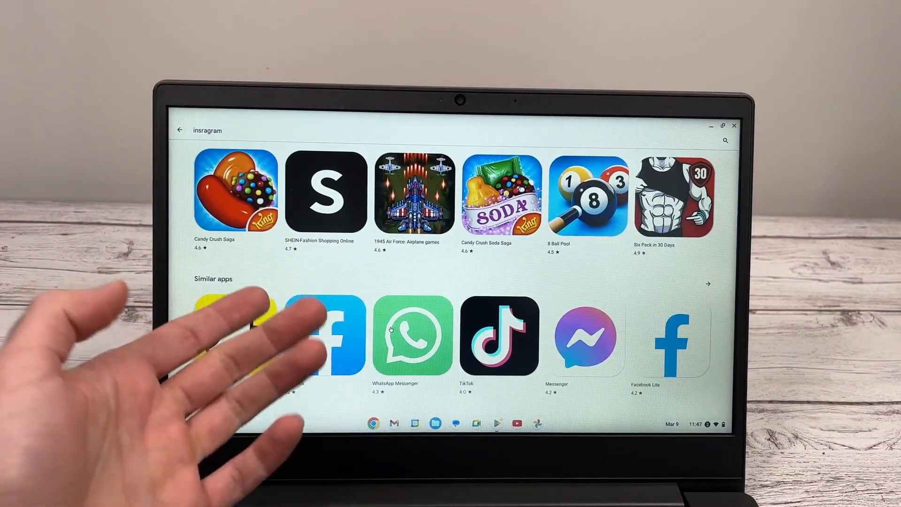
left_click(342, 336)
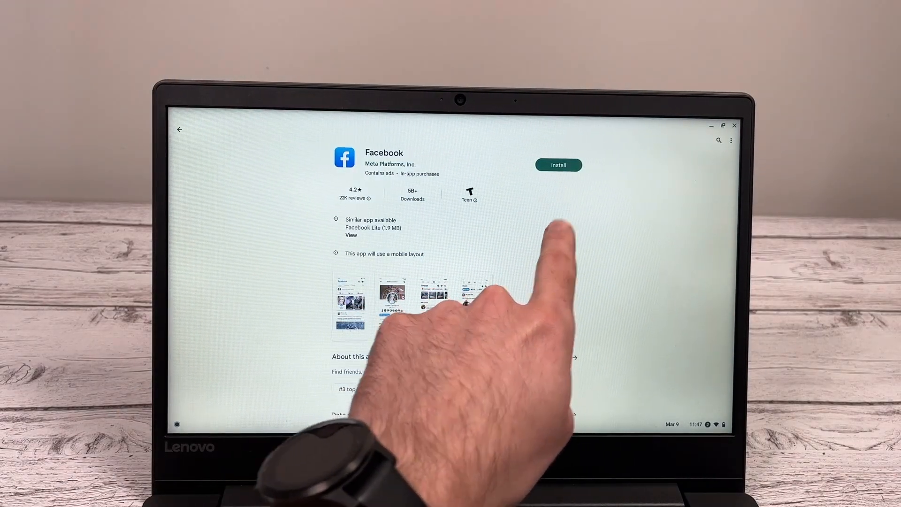
left_click(557, 165)
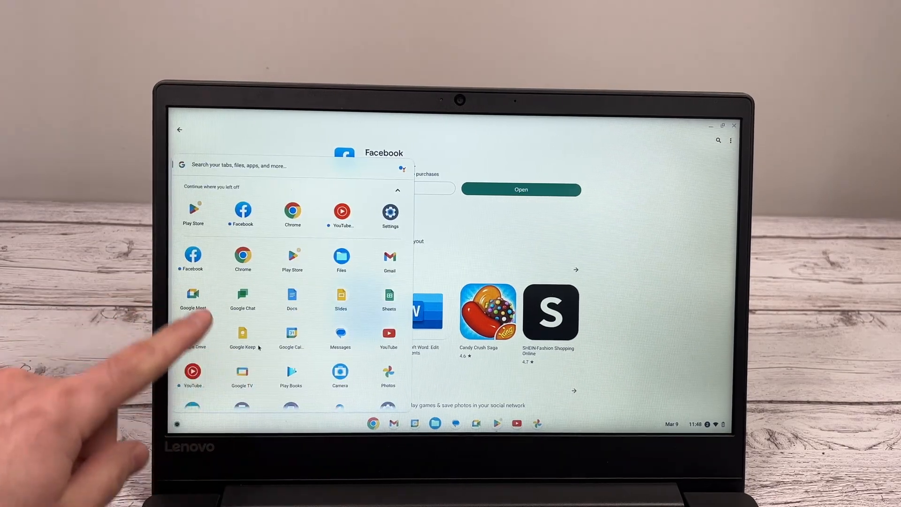
Step: Scroll the launcher app list to reveal Maps, Calculator, Terminal and Gallery
scroll("down", 3)
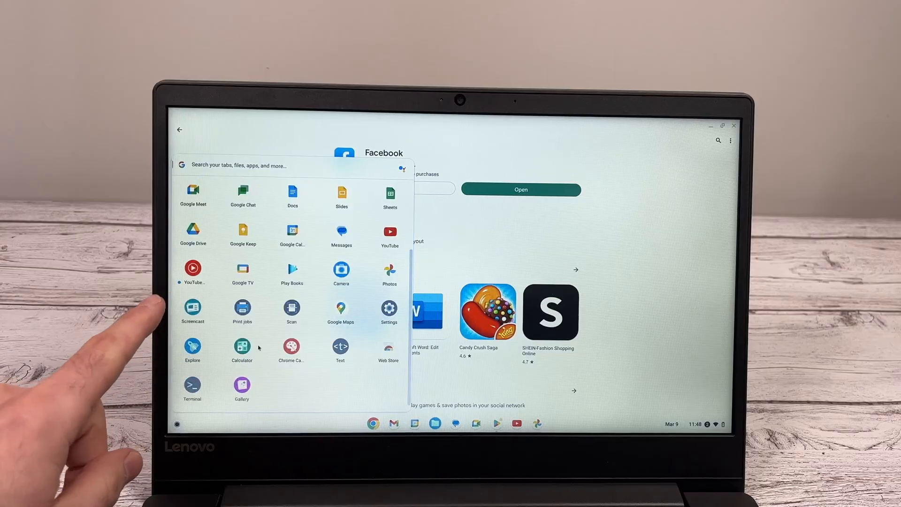